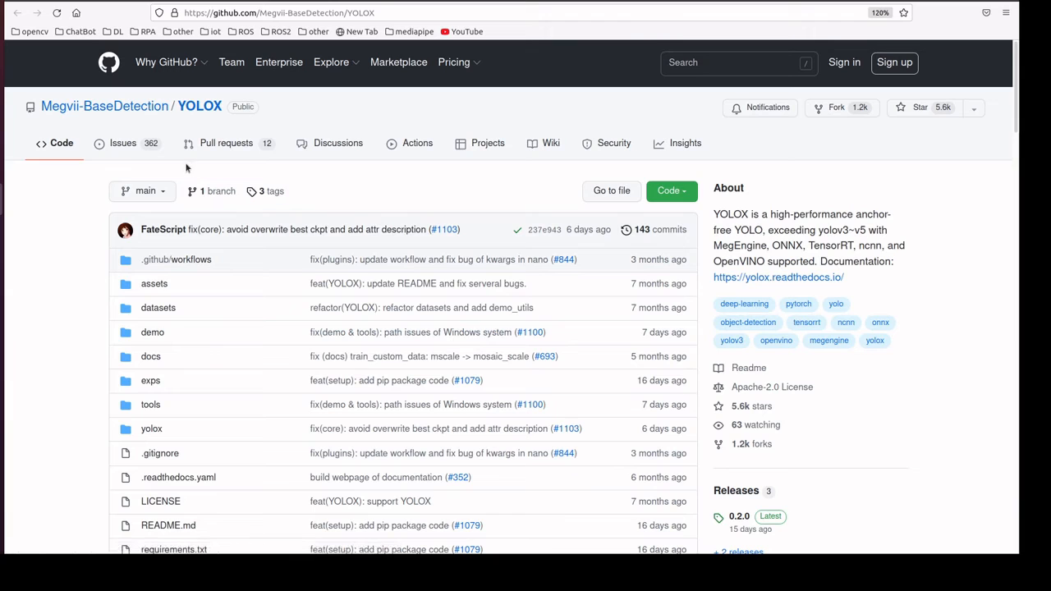
Step: Scroll the YOLOX README down to the Third-party resources listing YOLOX-ROS for ROS2 Foxy
{"action": "scroll", "scroll_direction": "down", "scroll_amount": 3}
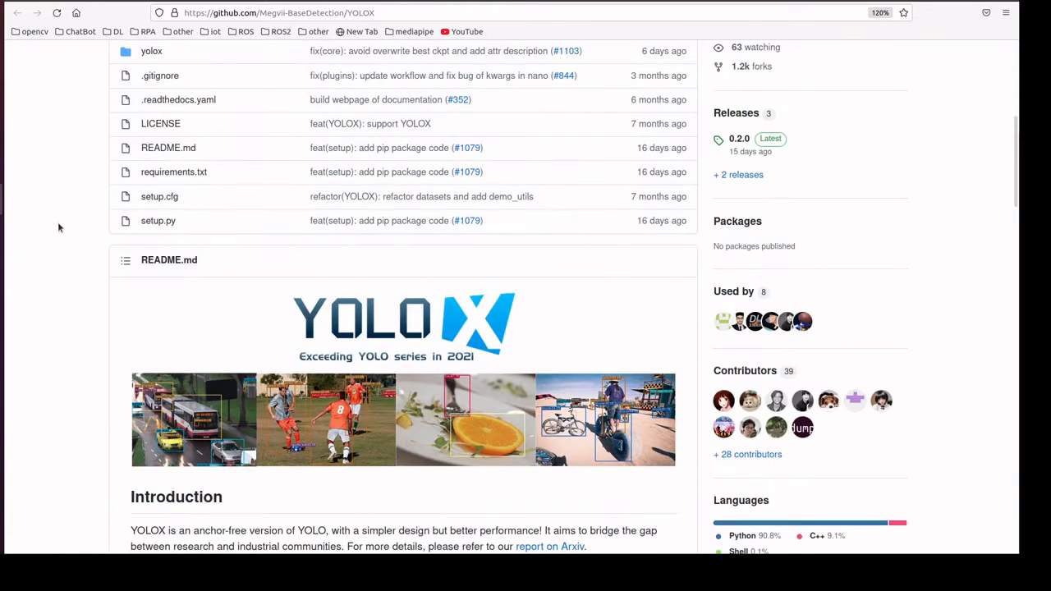
{"action": "scroll", "scroll_direction": "down", "scroll_amount": 3}
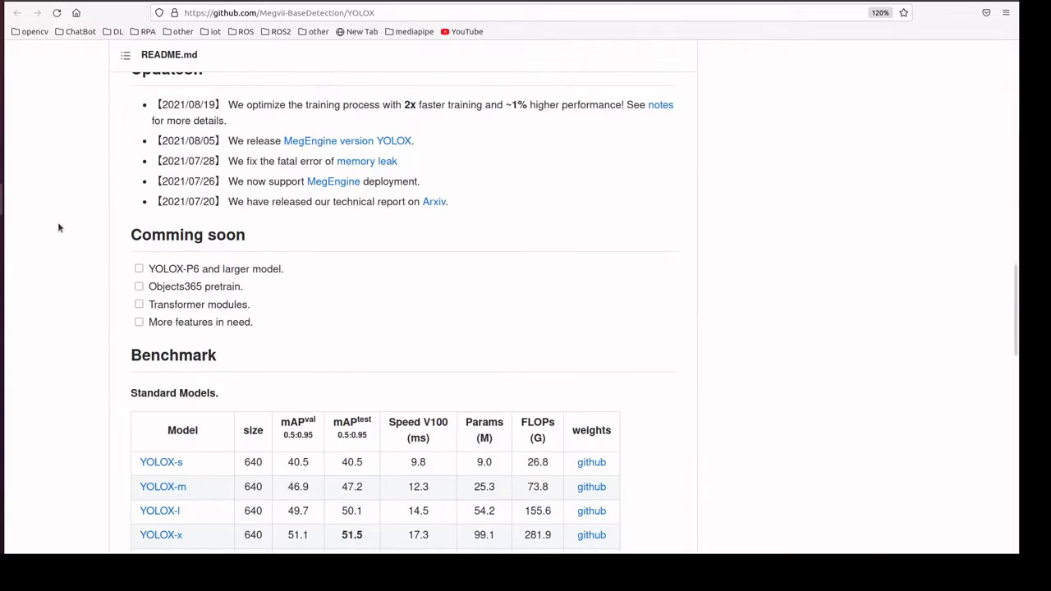
{"action": "scroll", "scroll_direction": "down", "scroll_amount": 3}
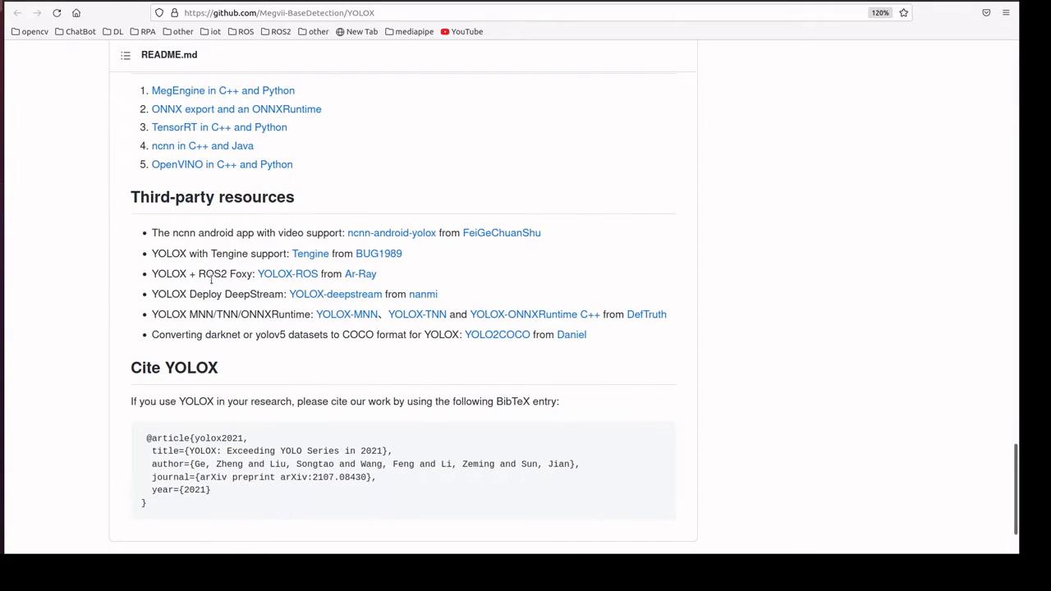
Step: Follow the YOLOX-ROS link to the Ar-Ray-code/YOLOX-ROS repository
{"action": "left_click", "coordinate": [288, 272]}
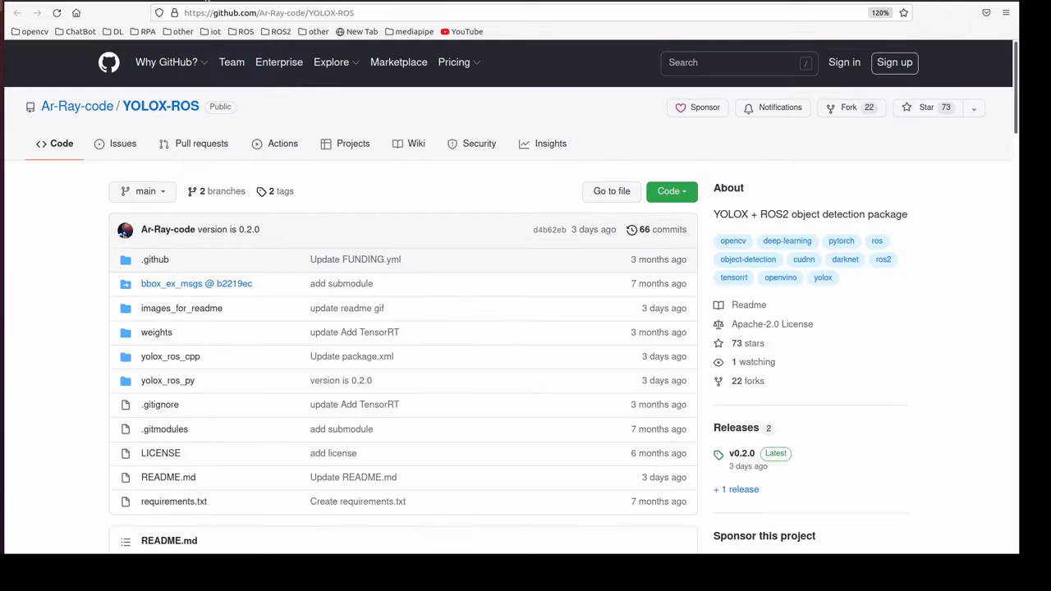
{"action": "mouse_move", "coordinate": [144, 221]}
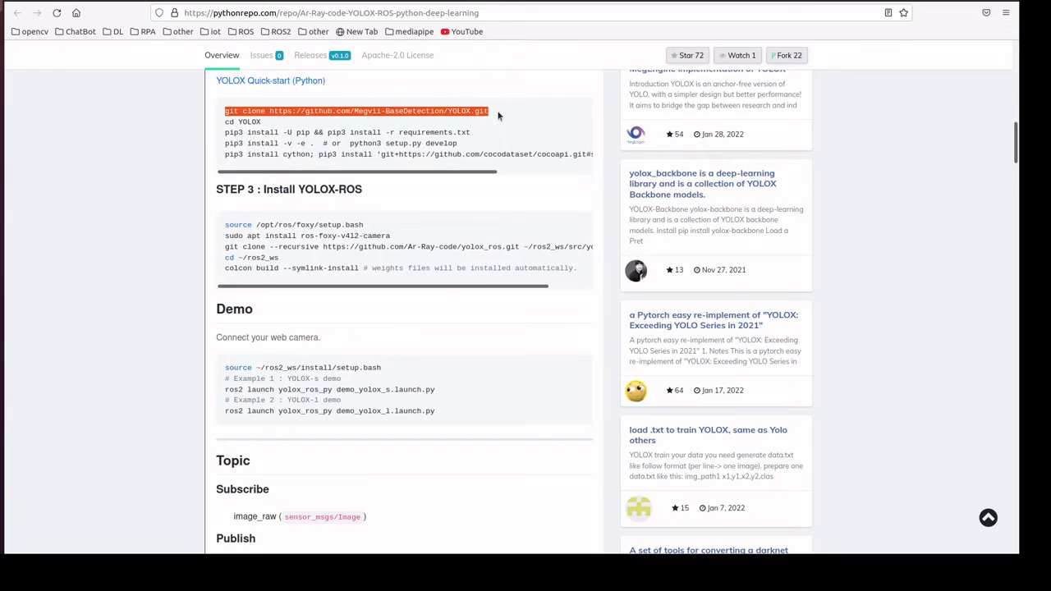
{"action": "mouse_move", "coordinate": [233, 141]}
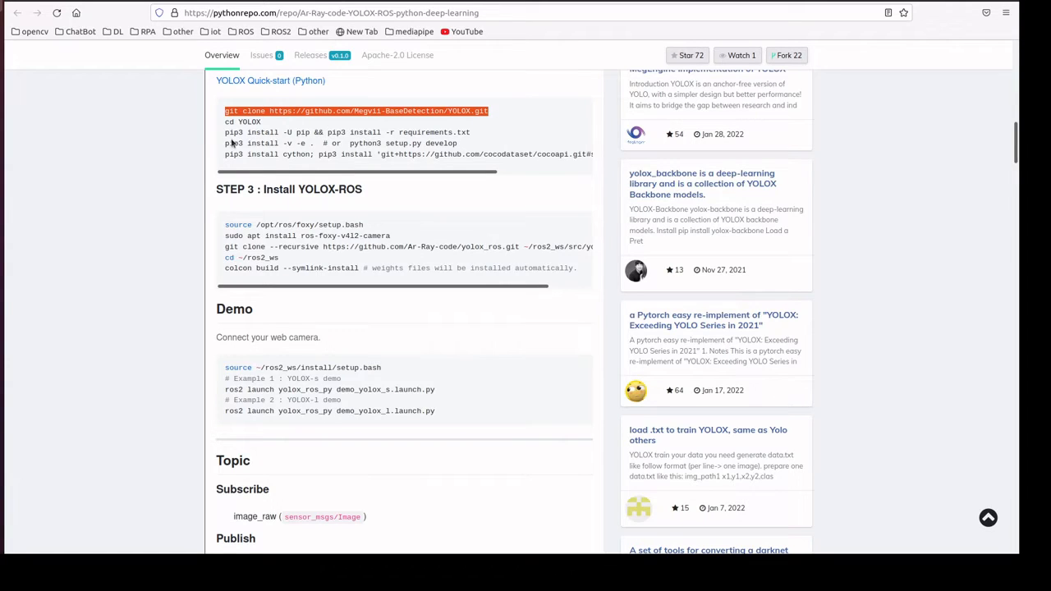
{"action": "mouse_move", "coordinate": [427, 157]}
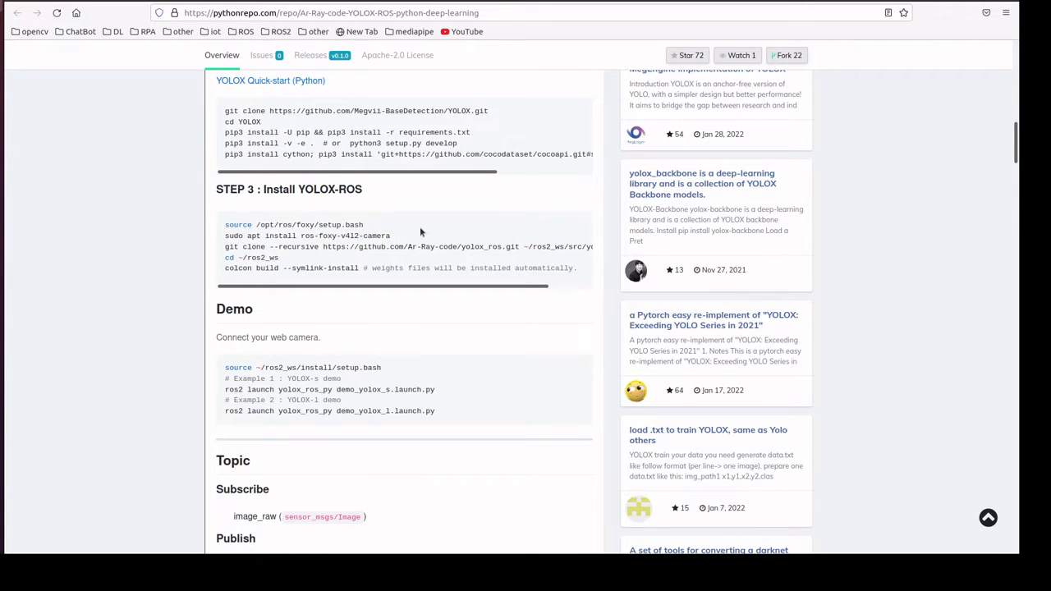
Step: Select the v4l2-camera package name in the YOLOX-ROS install steps
{"action": "double_click", "coordinate": [307, 236]}
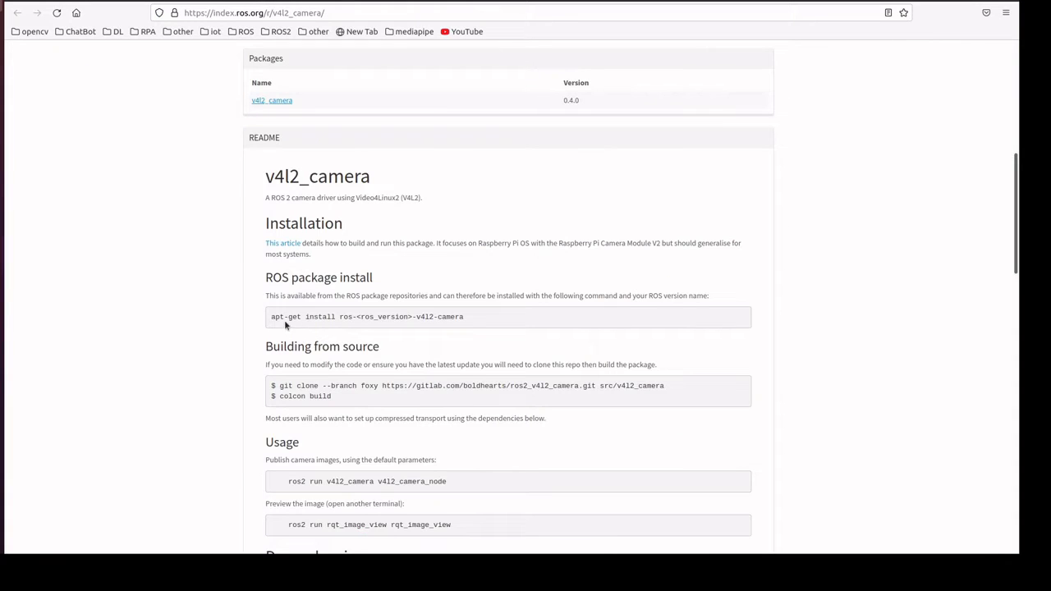
Step: Select the apt-get install command line for the v4l2_camera ROS package
{"action": "triple_click", "coordinate": [367, 317]}
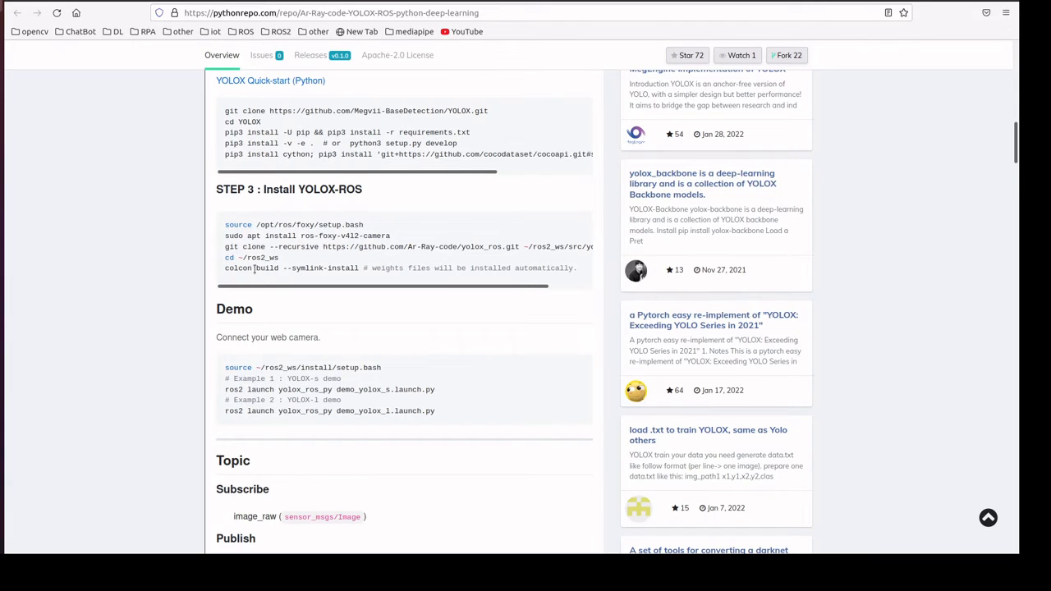
Step: Scroll to the YOLOX-ROS demo launch commands and subscribed/published topic list
{"action": "scroll", "scroll_direction": "down", "scroll_amount": 3}
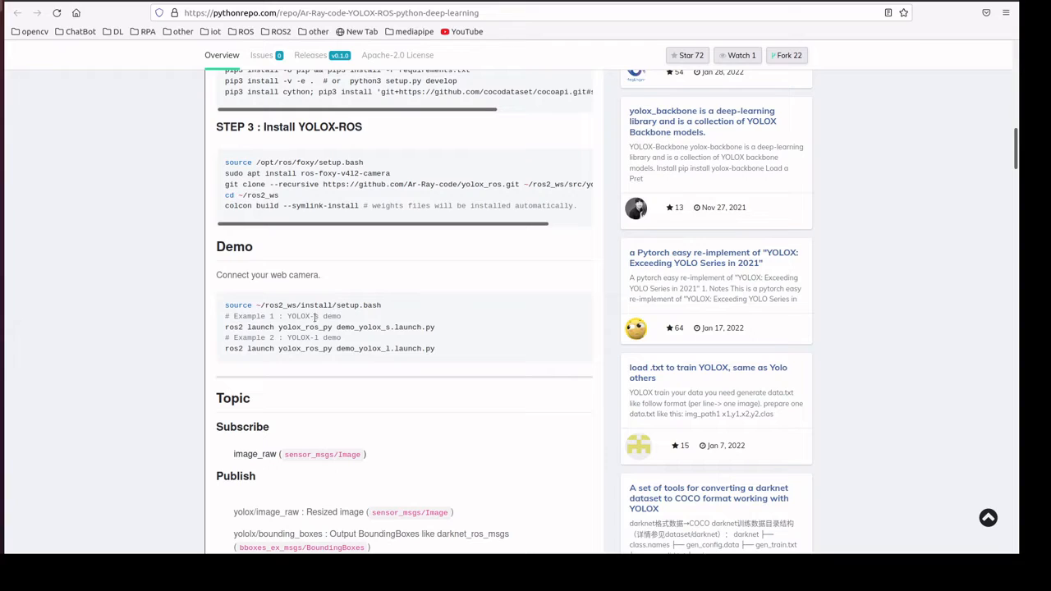
{"action": "mouse_move", "coordinate": [398, 339]}
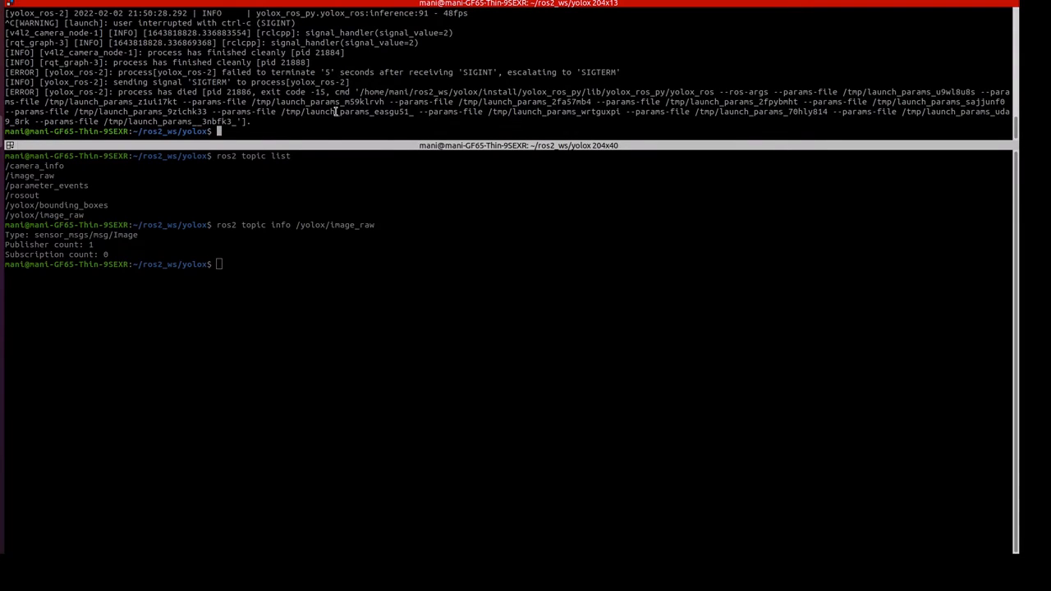
Step: Run ros2 launch yolox_ros_py yolox_s.launch.py in the terminal
{"action": "type", "text": "ros2 launch yolox_ros_py yolox_s.launch.py"}
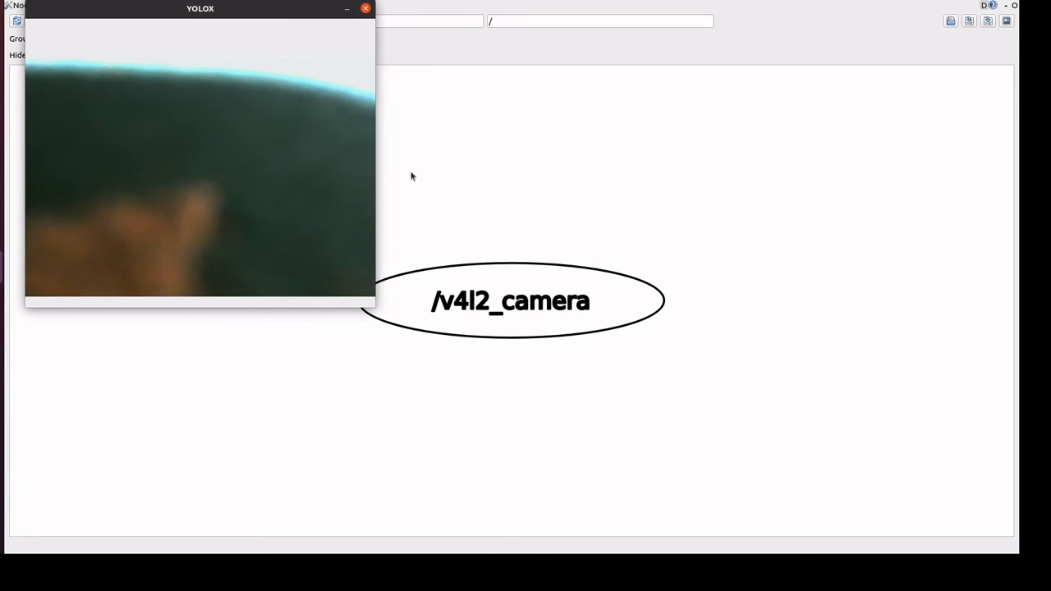
Step: Refresh rqt_graph so /v4l2_camera, /image_raw and /yolox_ros appear connected
{"action": "left_click", "coordinate": [365, 8]}
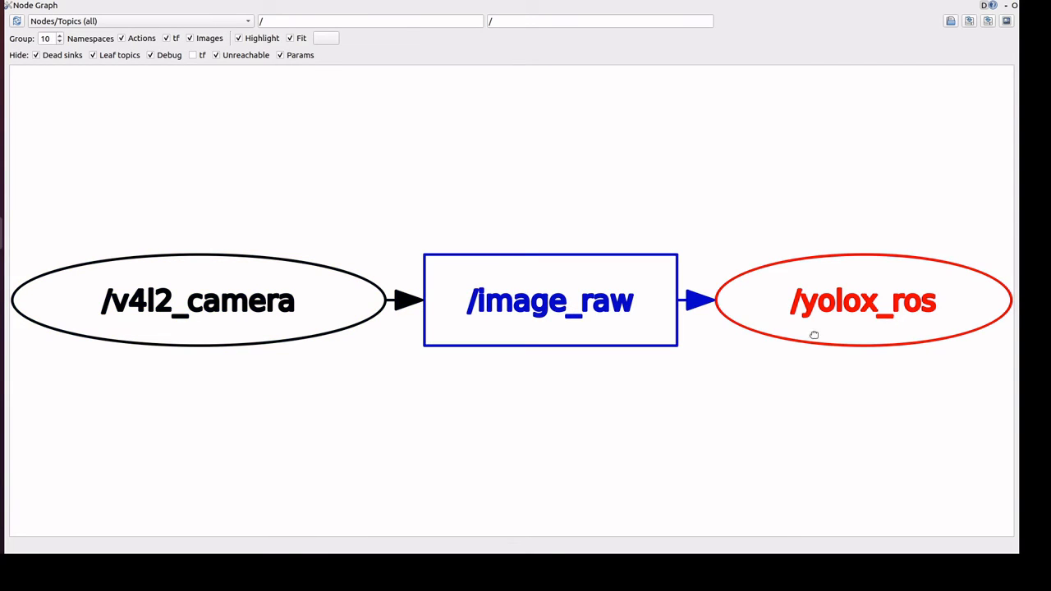
{"action": "mouse_move", "coordinate": [808, 309]}
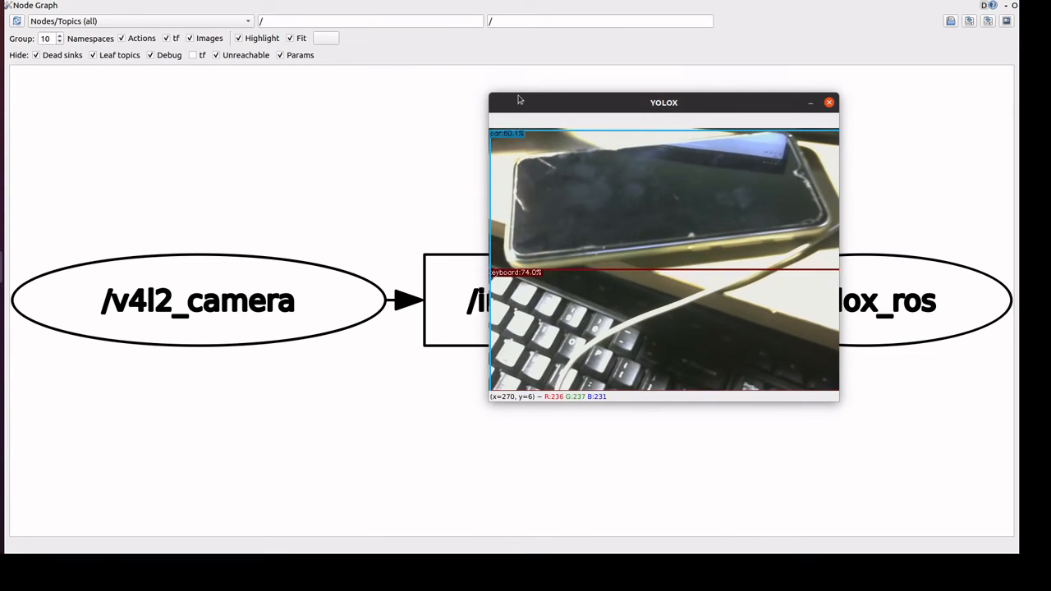
Step: Bring the YOLOX detection window forward showing boxes around the phone and keyboard
{"action": "left_click", "coordinate": [828, 102]}
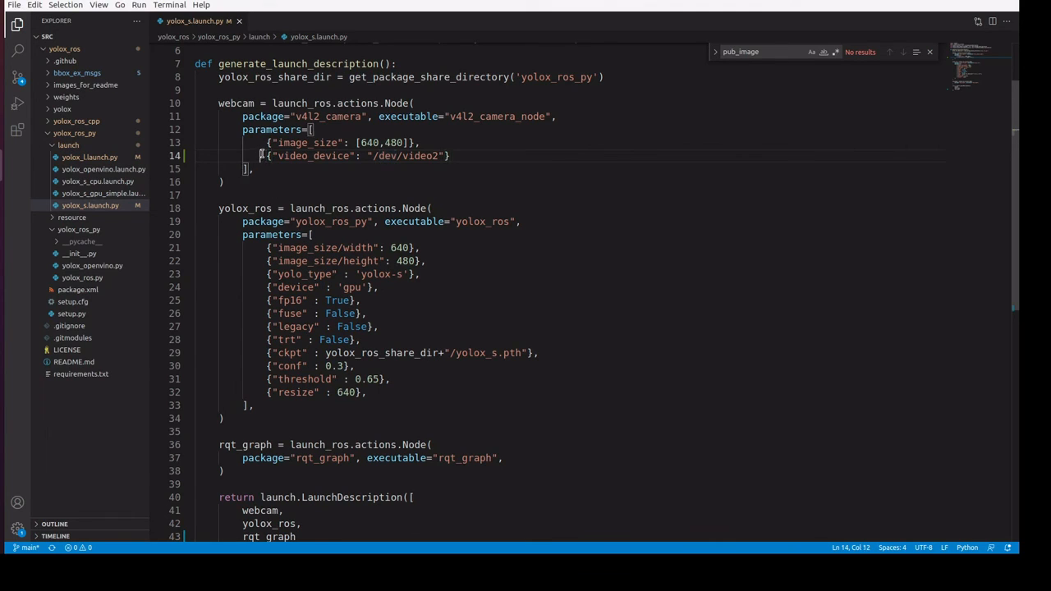
{"action": "left_click_drag", "start_coordinate": [261, 156], "coordinate": [450, 156]}
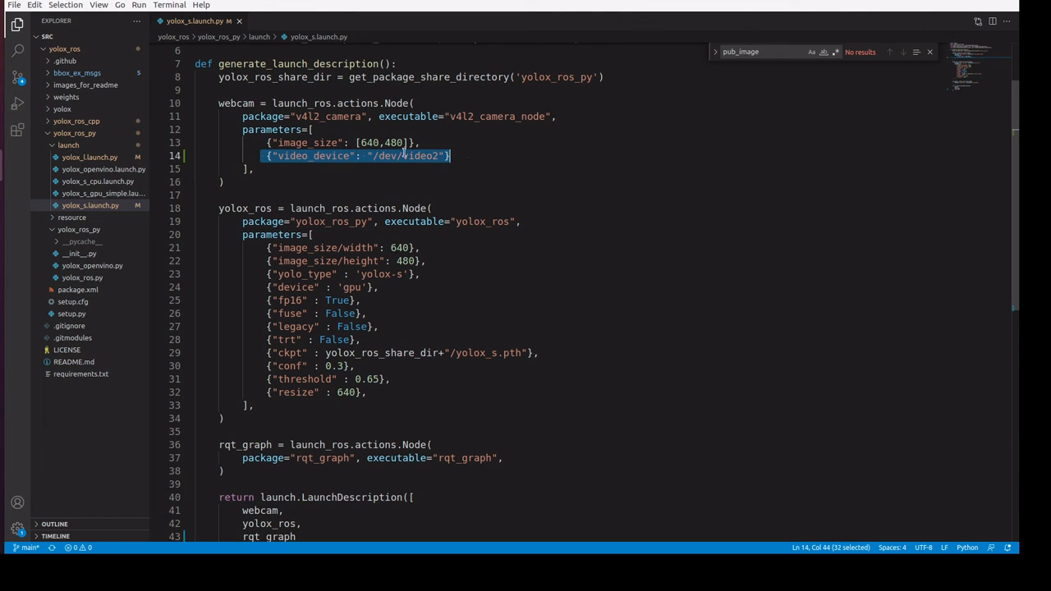
{"action": "left_click", "coordinate": [299, 156]}
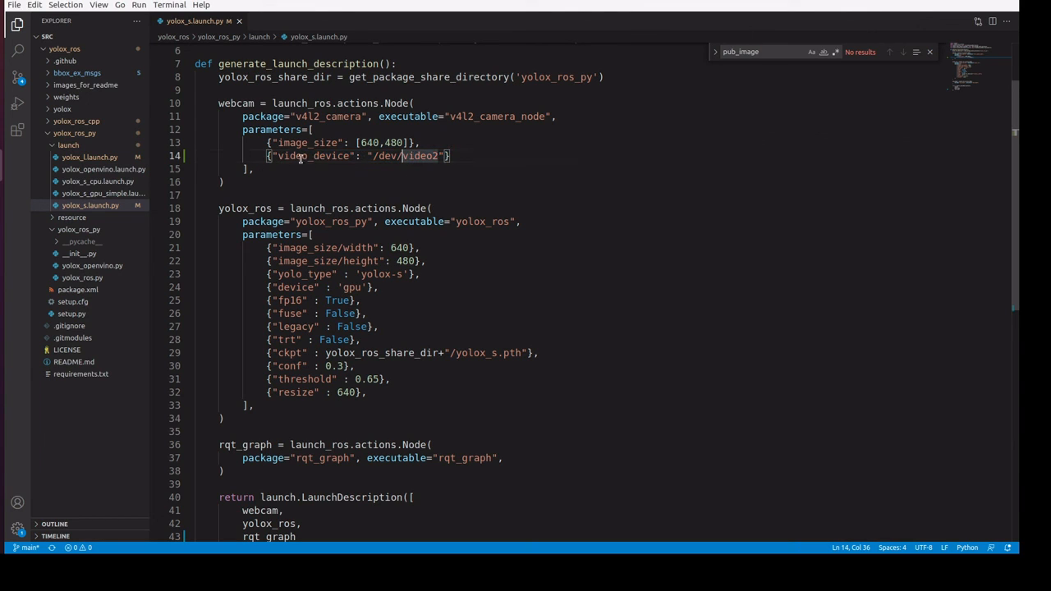